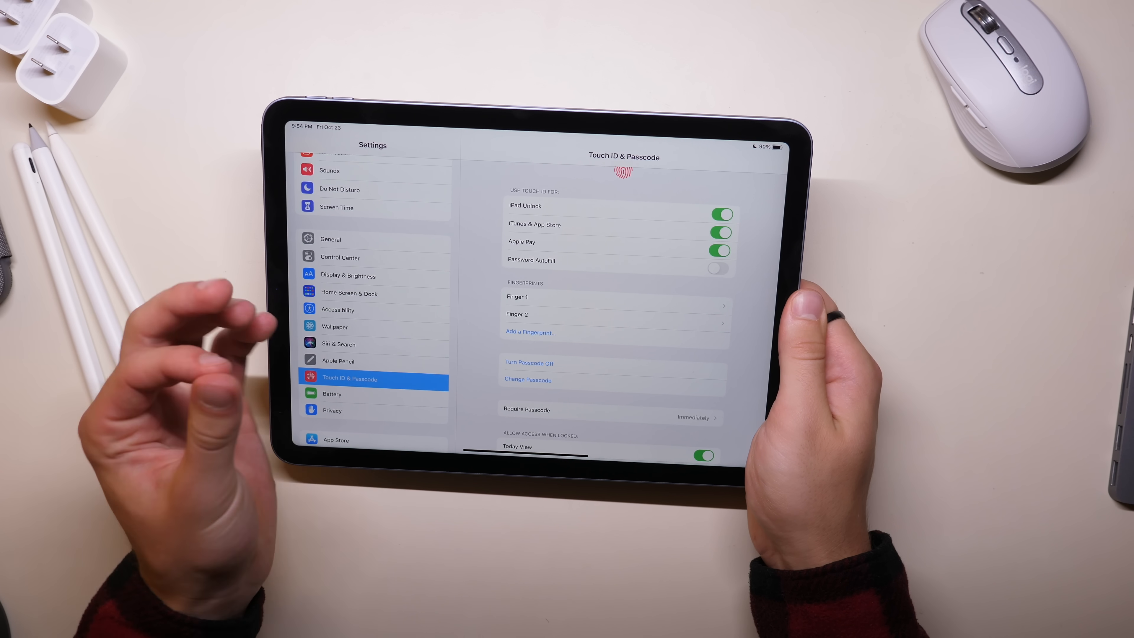
Step: Enroll a third Touch ID fingerprint, then go to the Accessibility settings
click(531, 332)
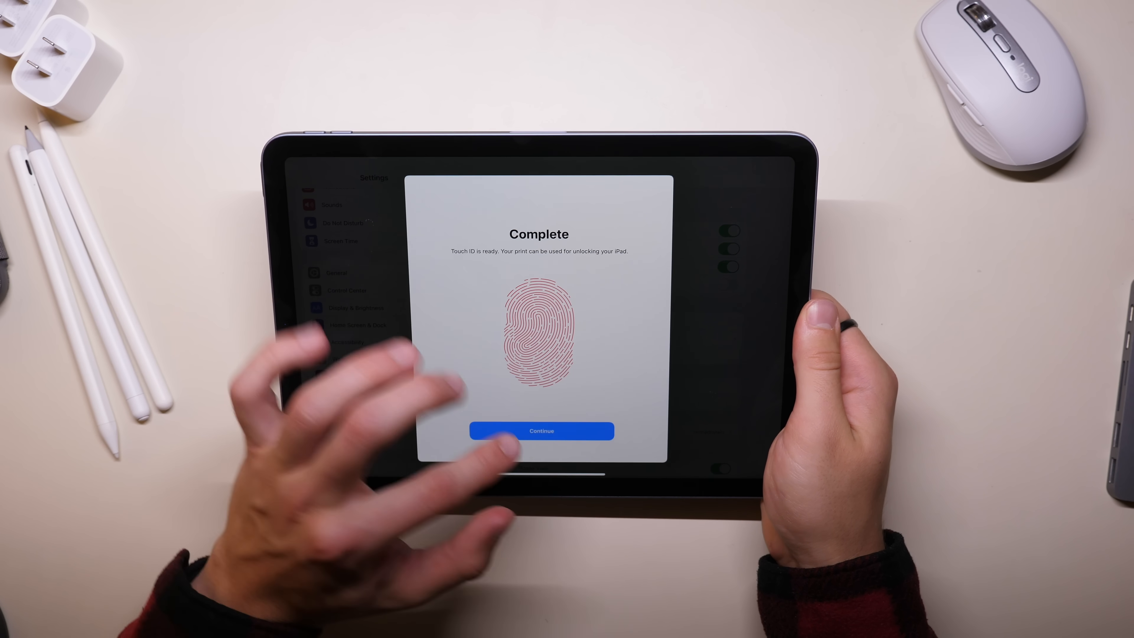
click(541, 431)
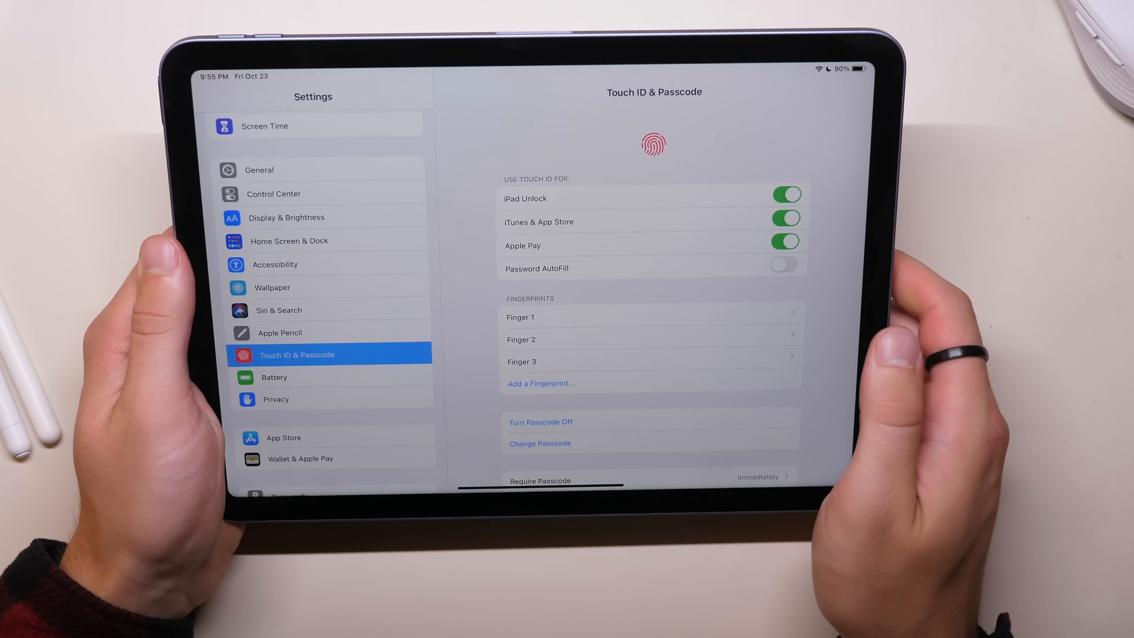
click(275, 265)
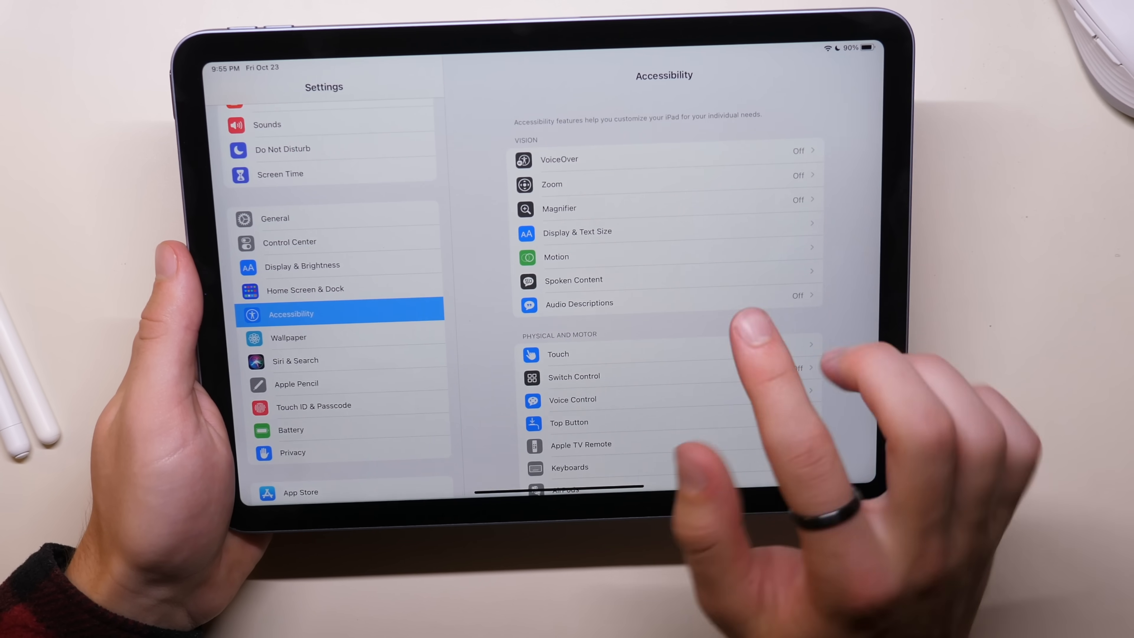
Step: Switch on Reduce Motion under Accessibility > Motion, bringing up the power-off prompt
click(556, 257)
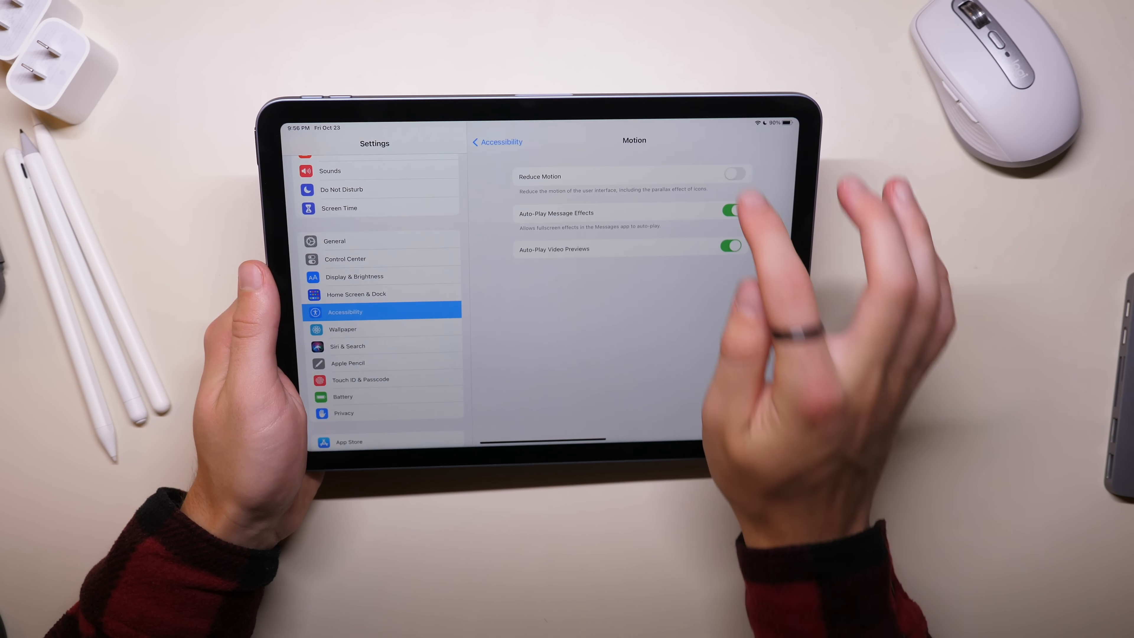
click(735, 177)
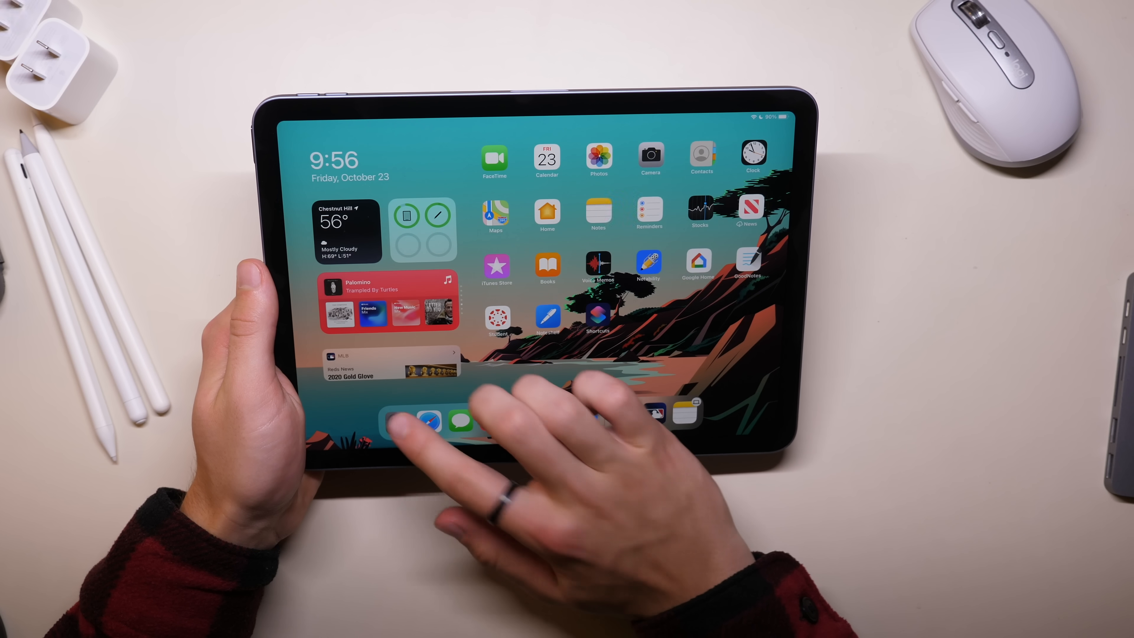
click(394, 409)
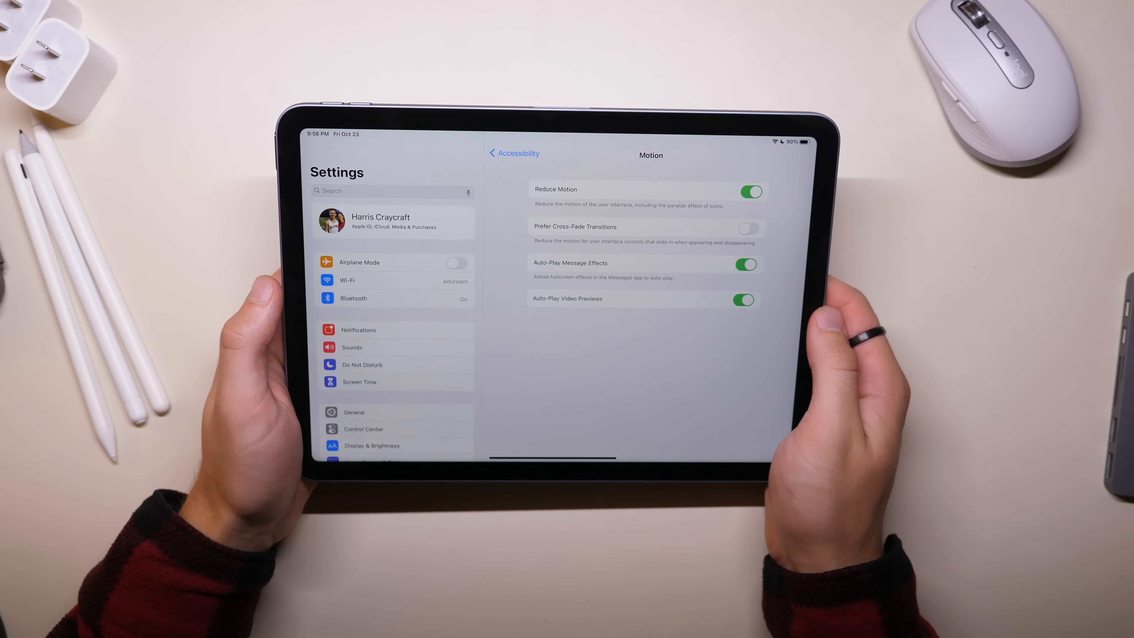
key(home)
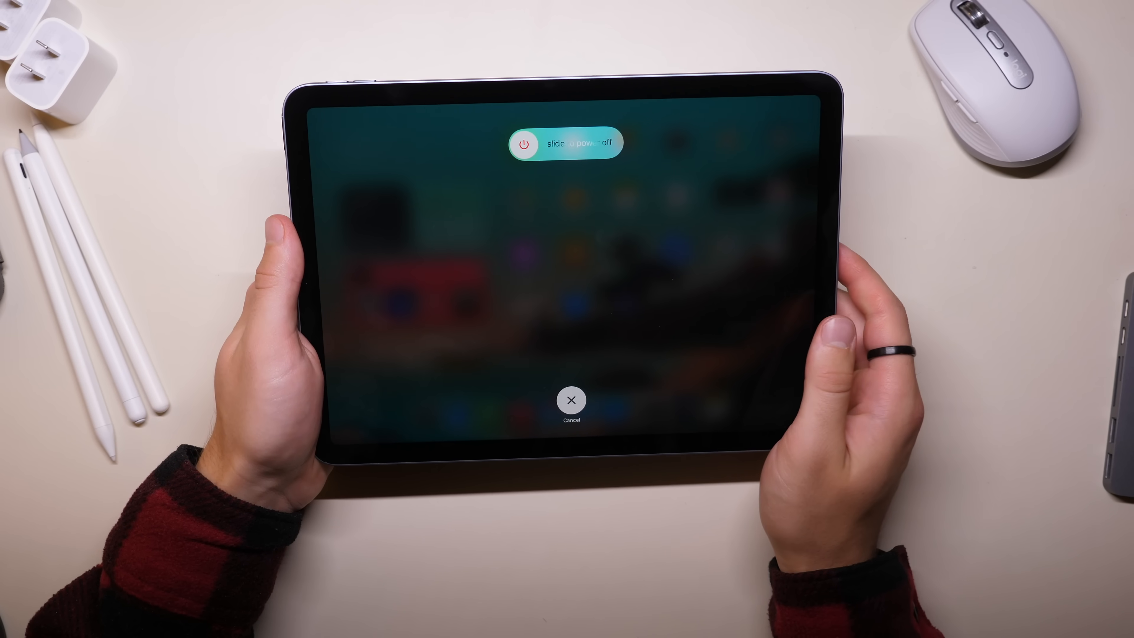
Step: Cancel the power-off slider so the iPad stays on
click(570, 400)
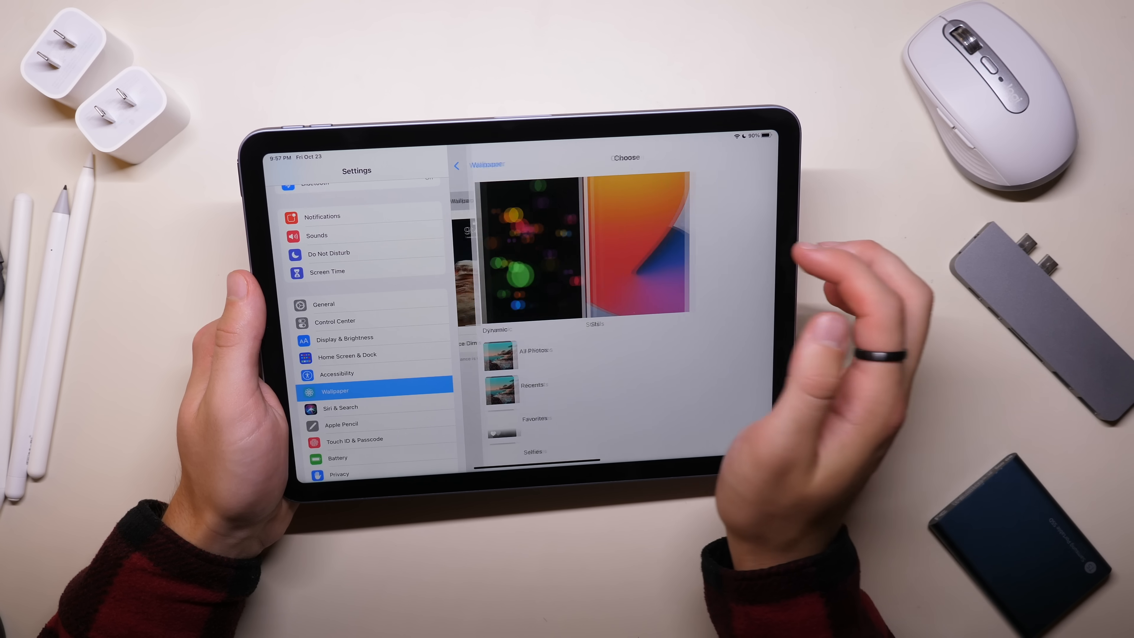
Step: Bring up iDownloadBlog's More menu showing the Wallpapers link in Safari
click(593, 318)
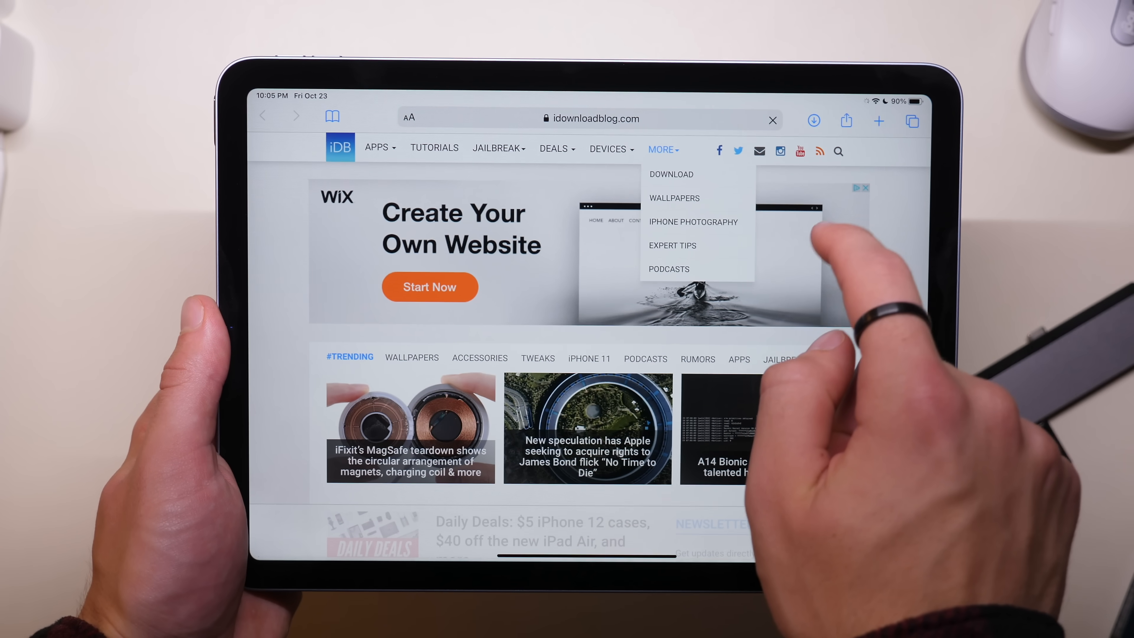
Step: Go to iDownloadBlog's Wallpapers page and scroll through it
click(674, 198)
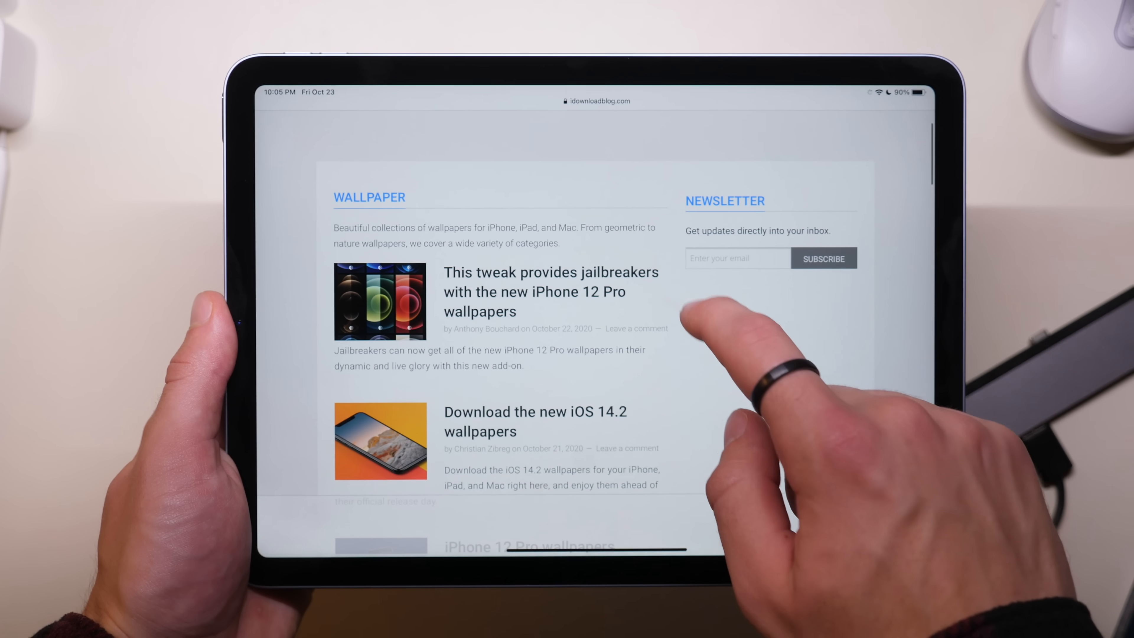
scroll(down, 3)
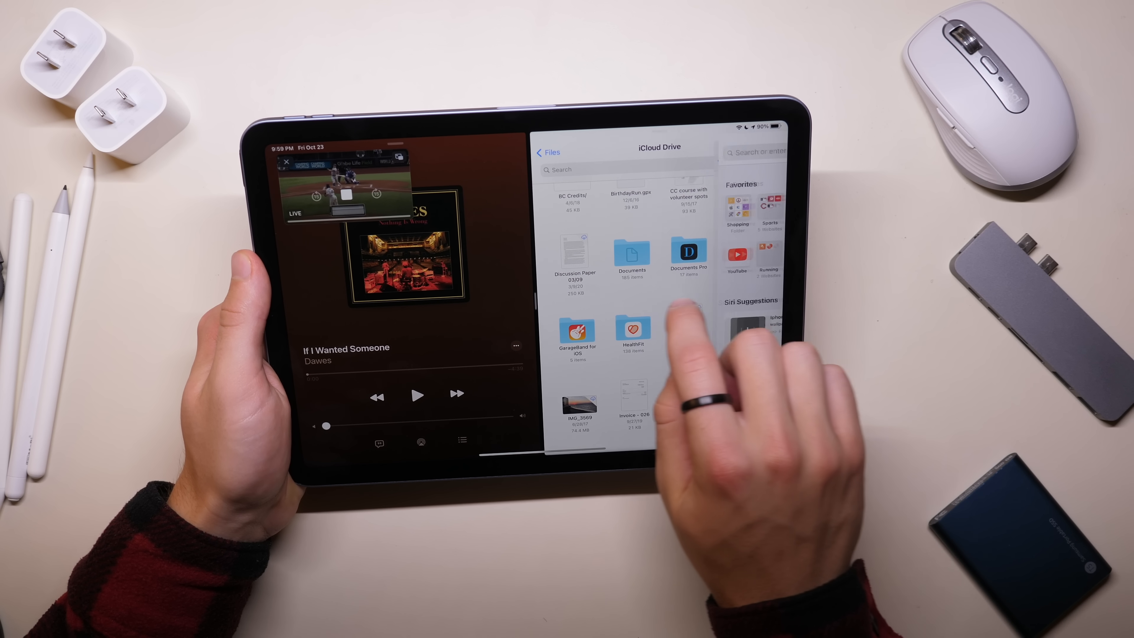
Step: Float a Safari Slide Over window above the Music and Files split view
click(745, 151)
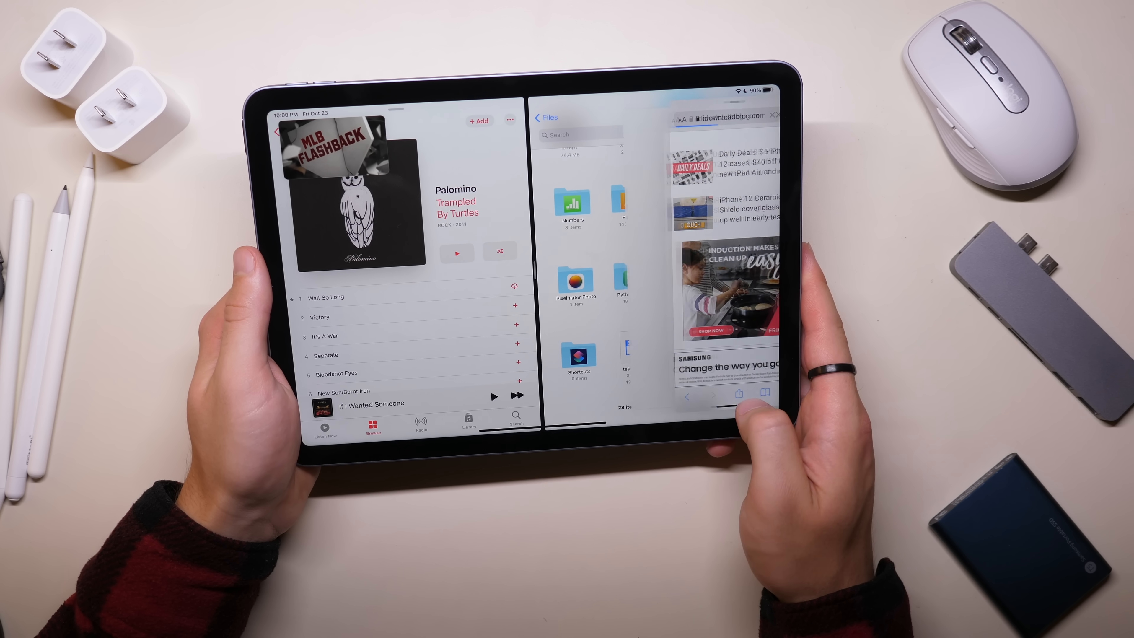
click(699, 119)
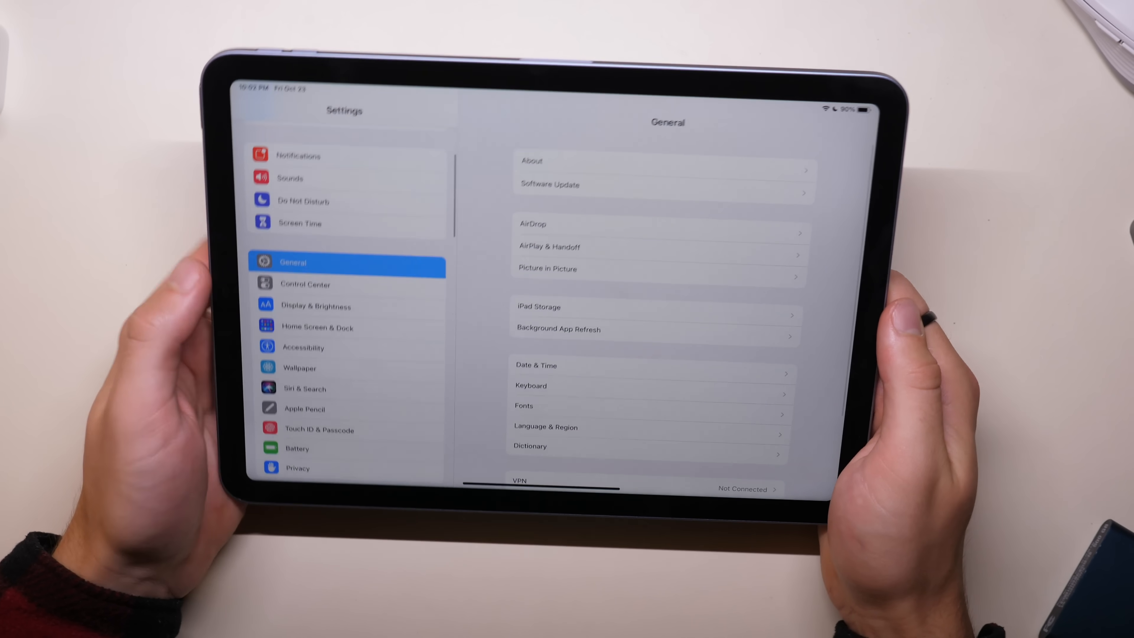
Step: Show the Accessibility Shortcut list with Reduce White Point and Guided Access ticked
click(304, 347)
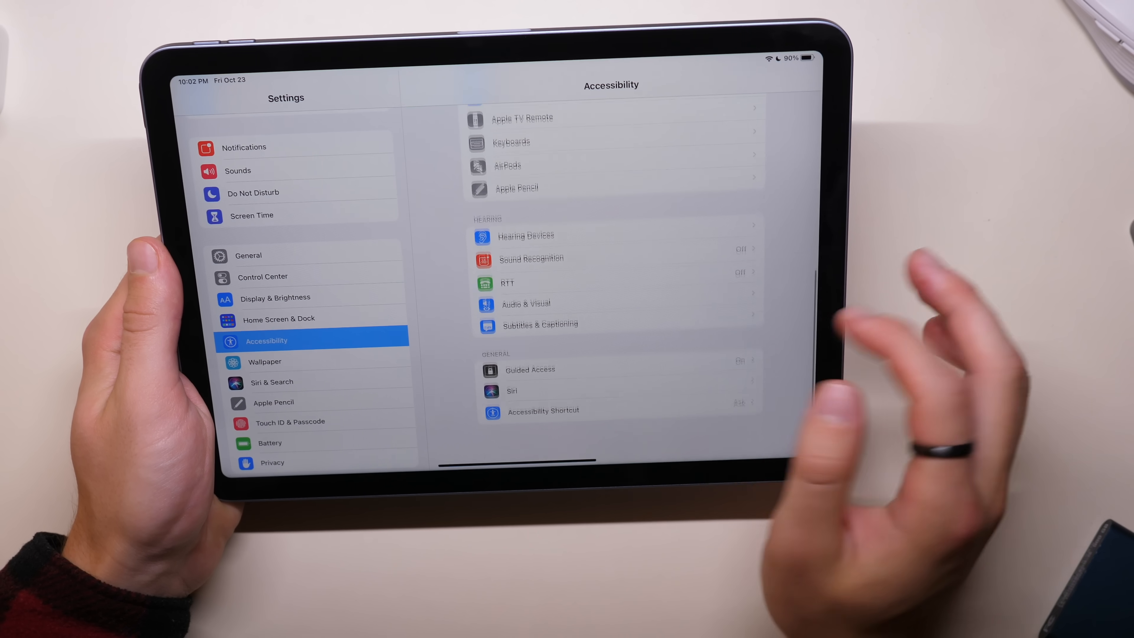
click(543, 411)
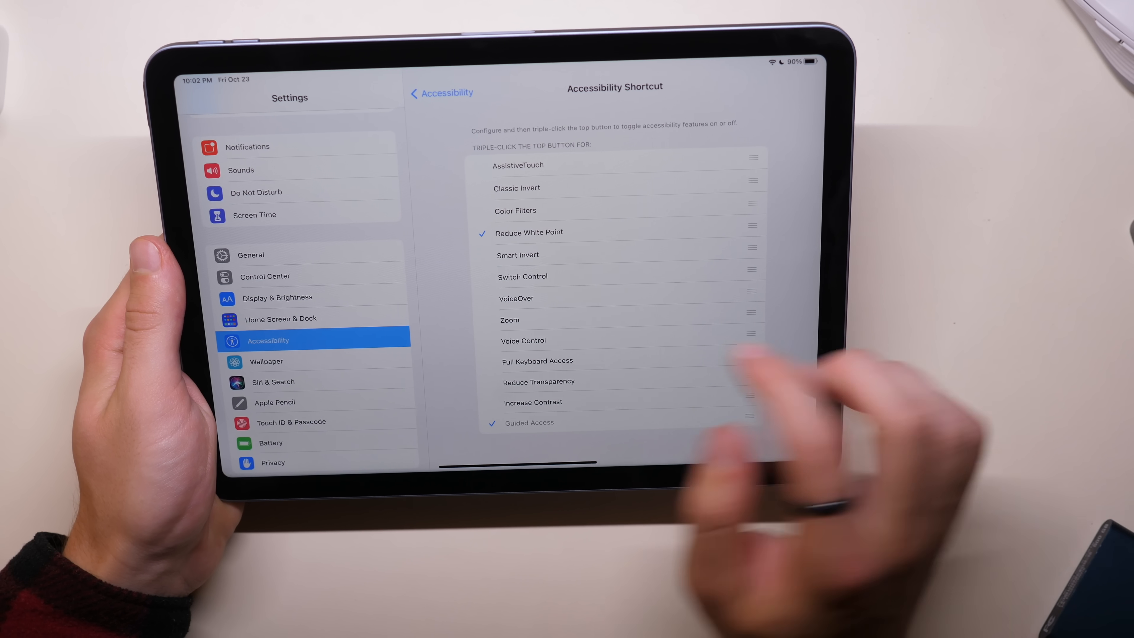